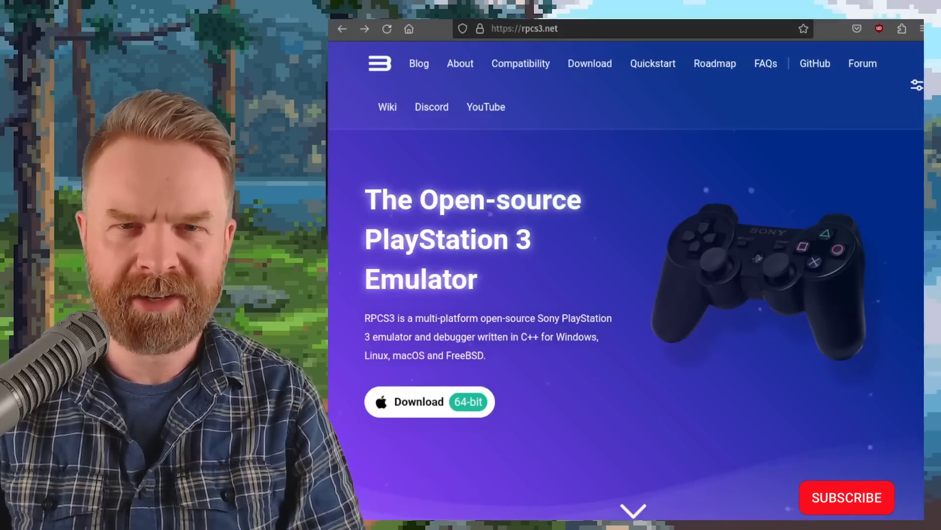
Reach the RPCS3 v0.0.27 Alpha release notes on GitHub from the site header
click(847, 498)
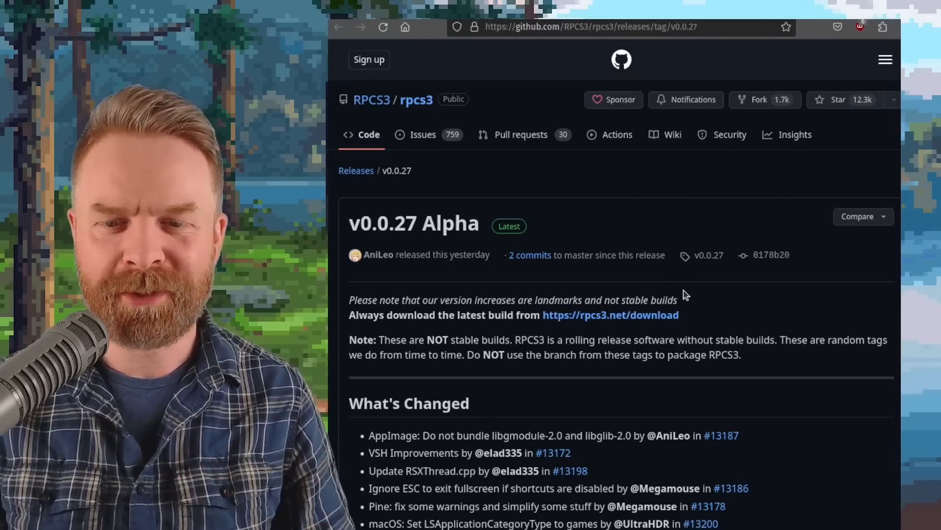
scroll(down, 3)
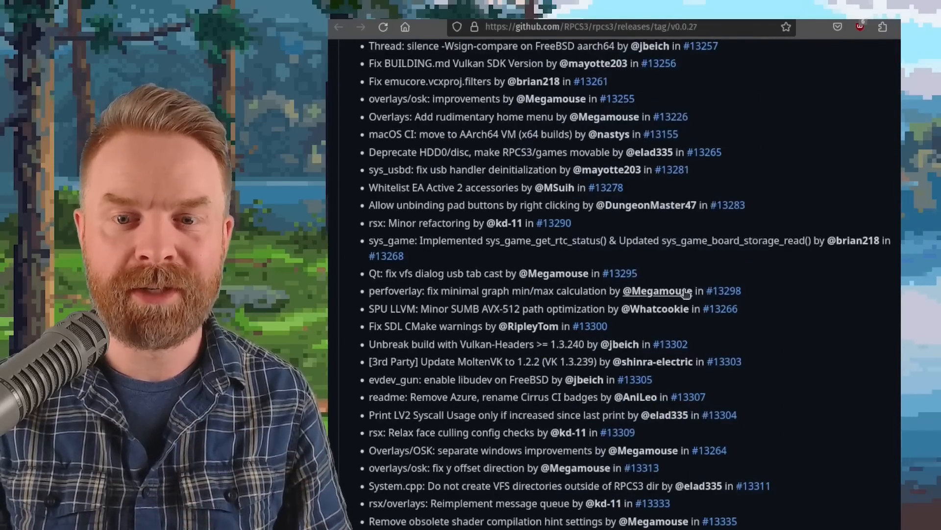
scroll(down, 3)
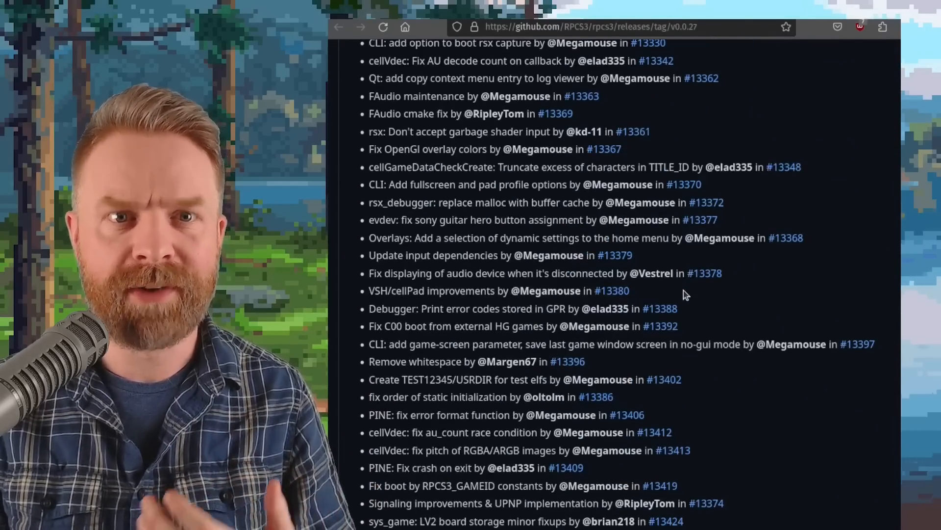
scroll(down, 3)
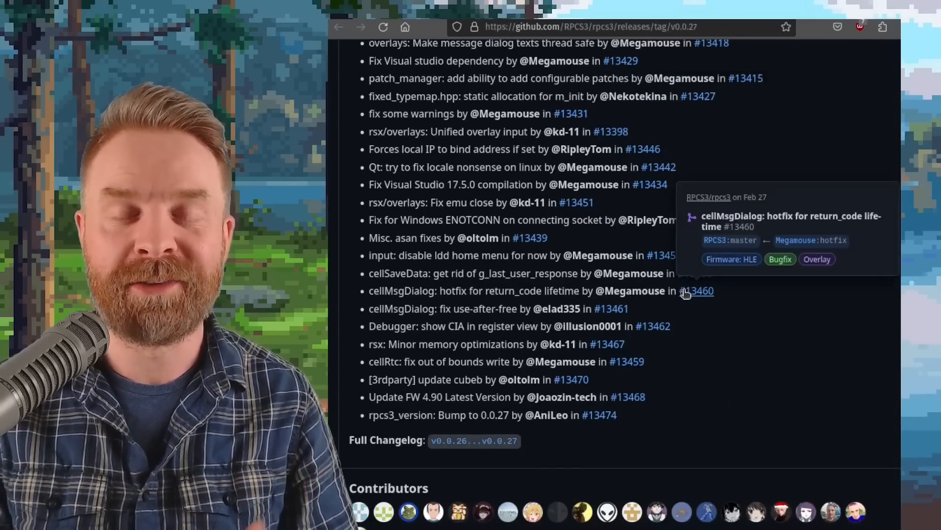
mouse_move(750, 364)
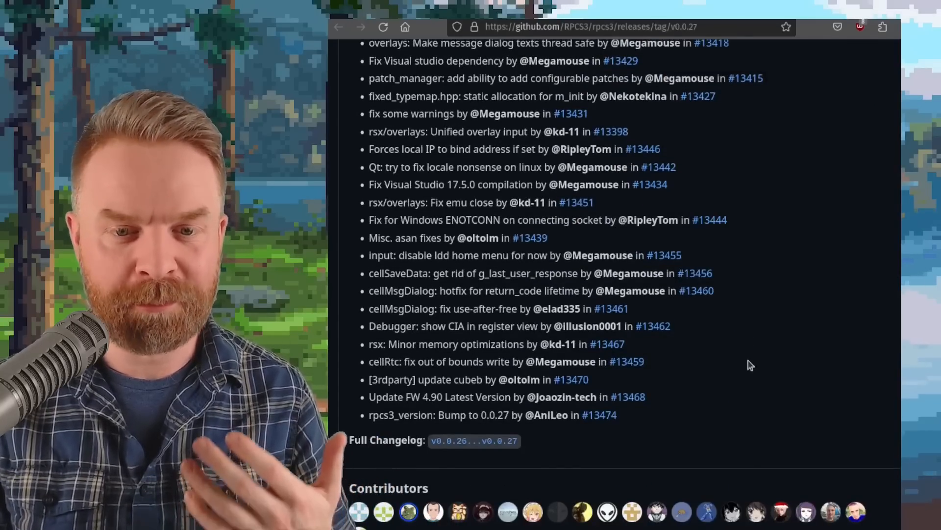
scroll(up, 3)
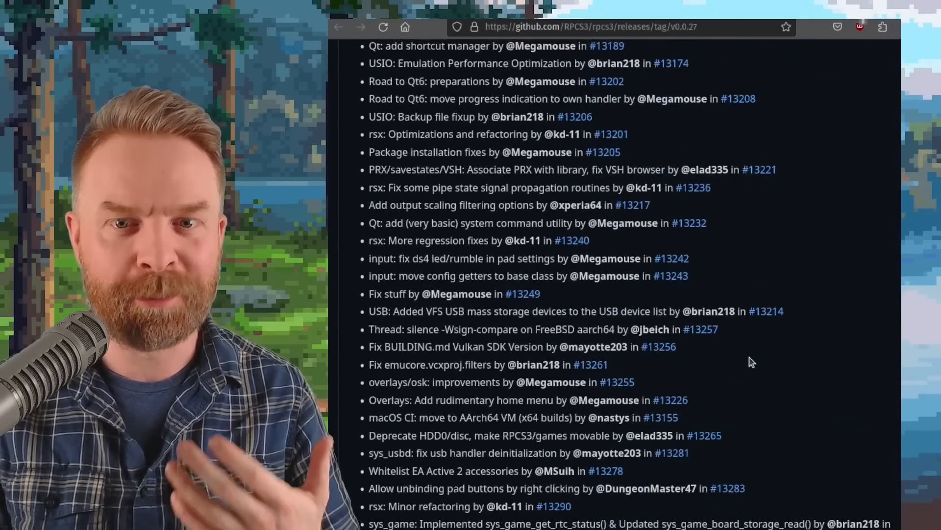
click(633, 205)
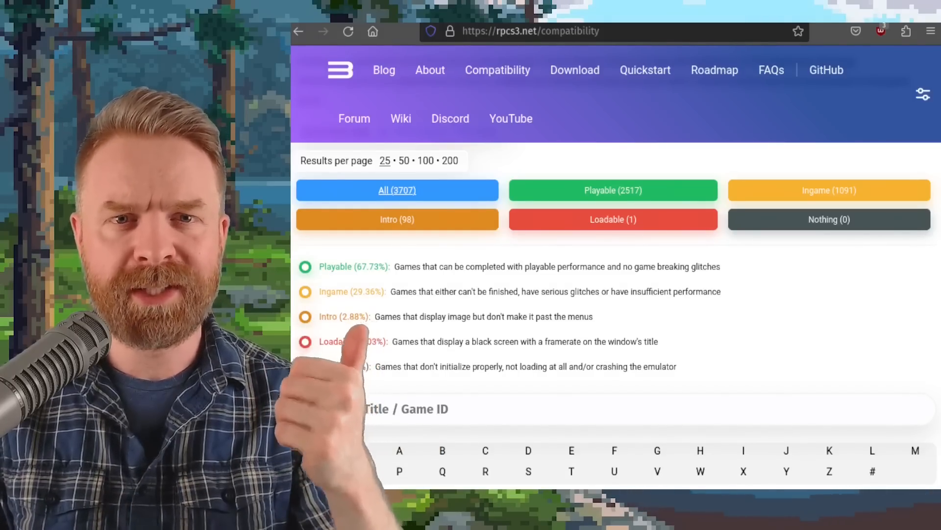
Show the rpcs3.net compatibility list with its Playable, Ingame and Intro counts
click(574, 69)
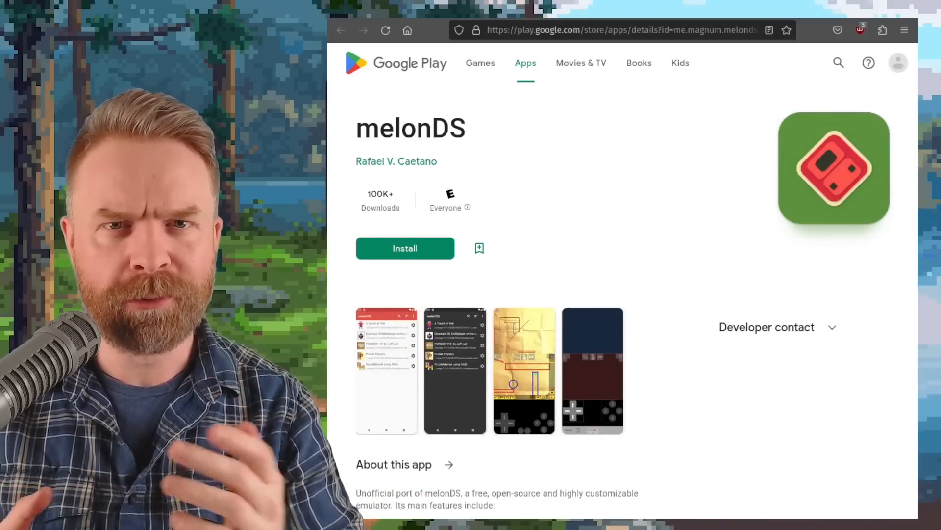
Move from the melonDS Play listing to GitHub discussion #1117 on RetroAchievements support
click(623, 31)
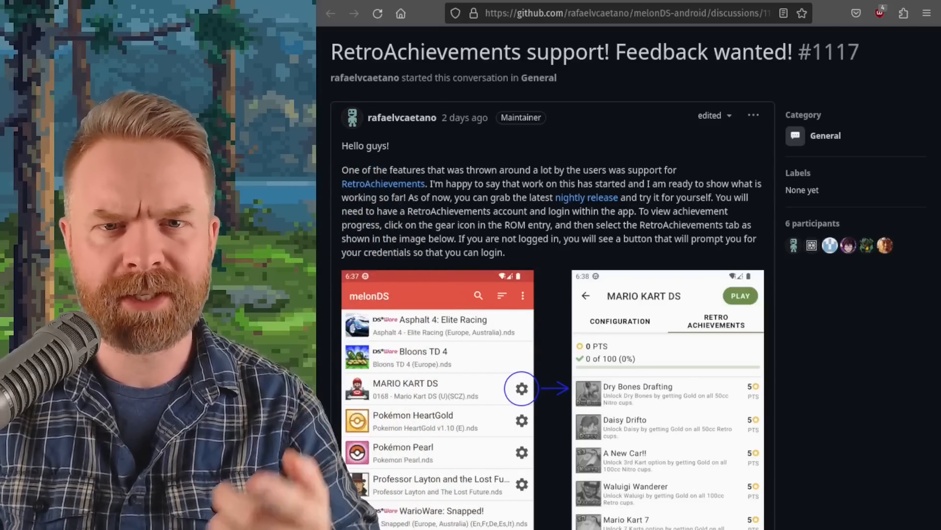
scroll(down, 3)
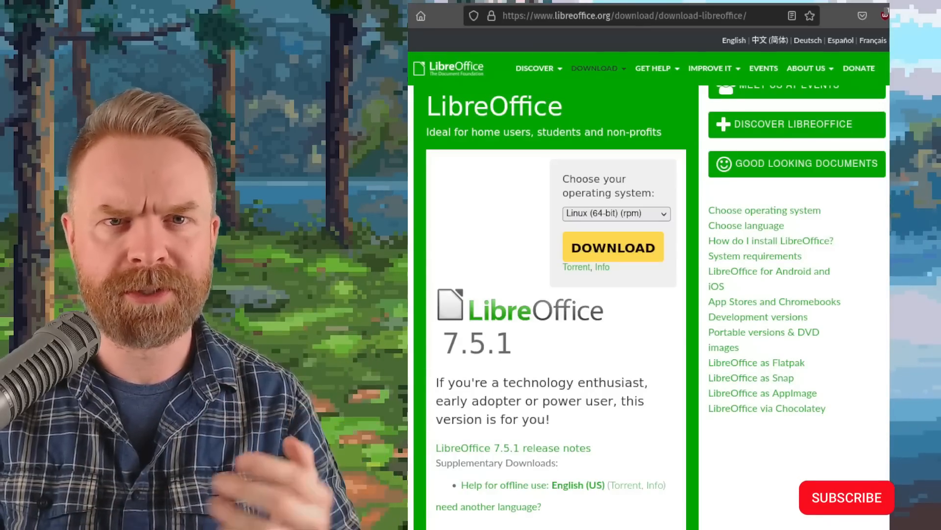
Show the LibreOffice 7.5.1 download page with Linux (64-bit) (rpm) selected
click(847, 497)
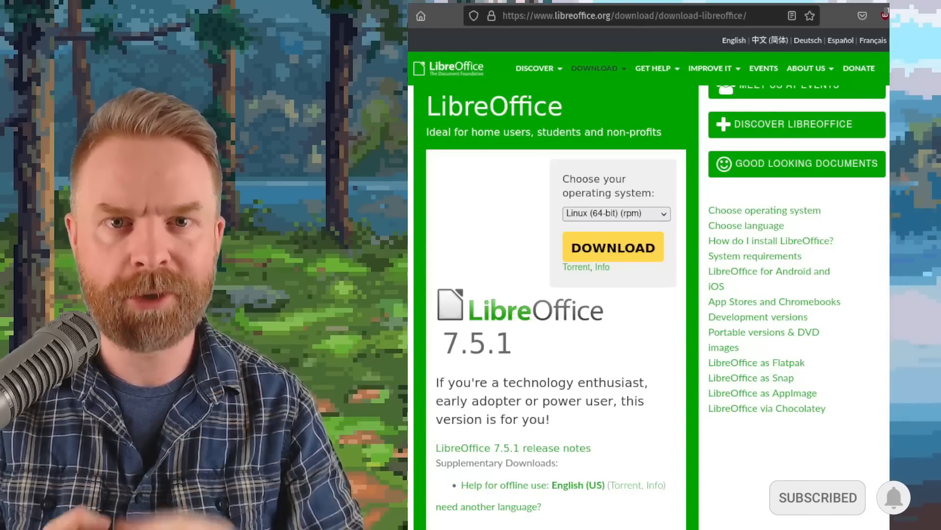